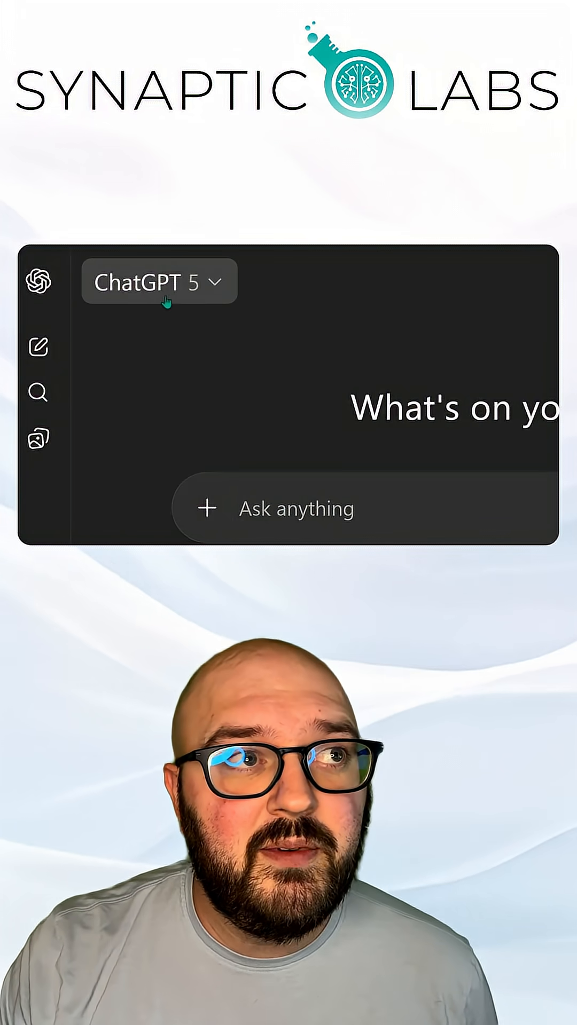
Show the GPT-5 model list with Auto, Instant, Thinking mini, Thinking and Pro, Auto current.
click(295, 508)
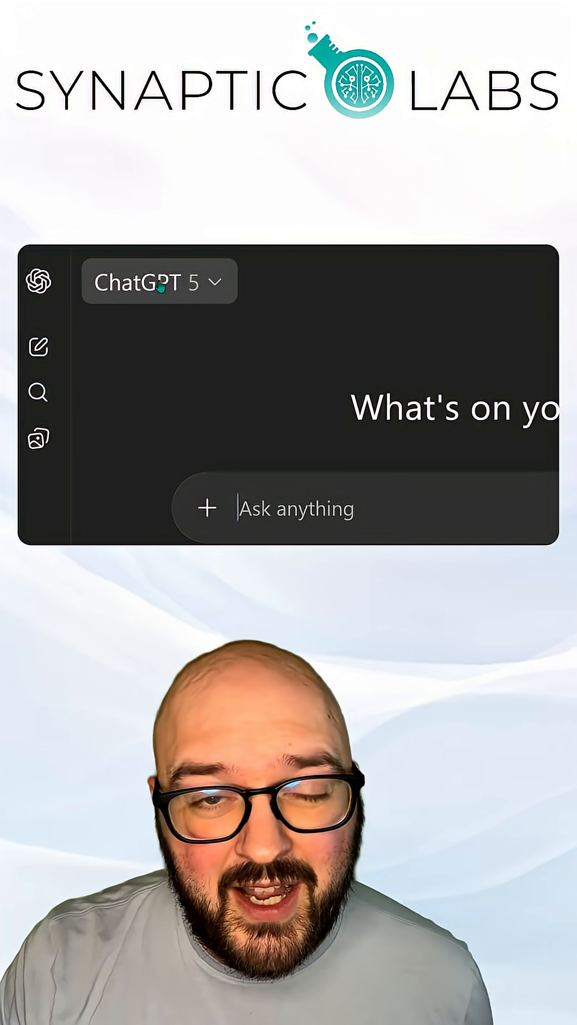
click(154, 281)
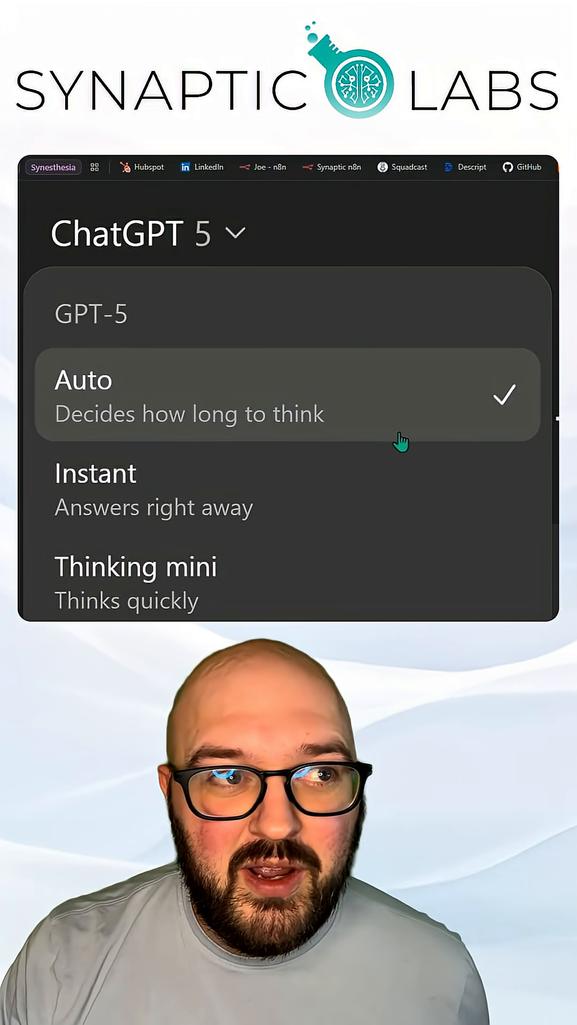
mouse_move(144, 334)
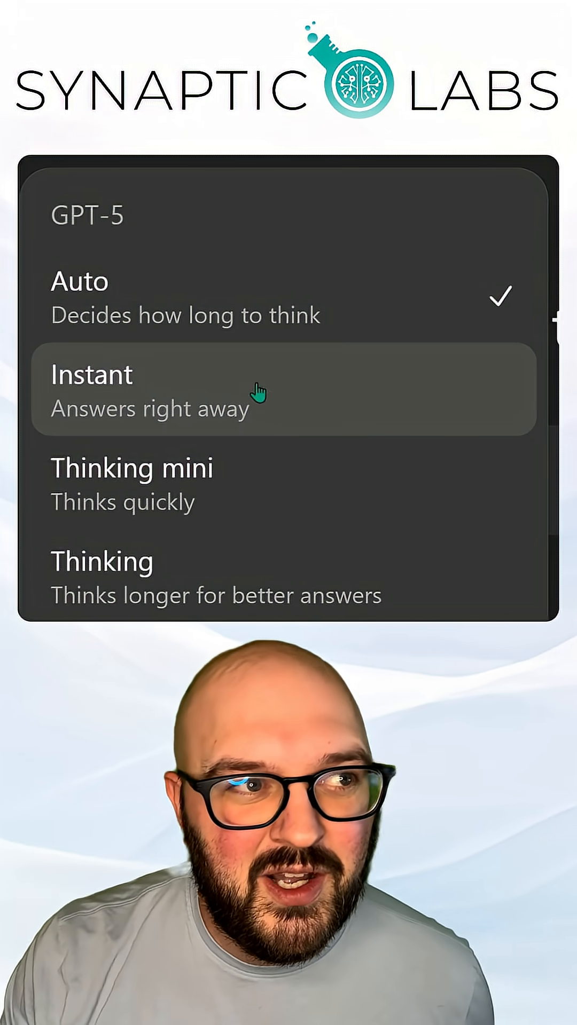
mouse_move(291, 410)
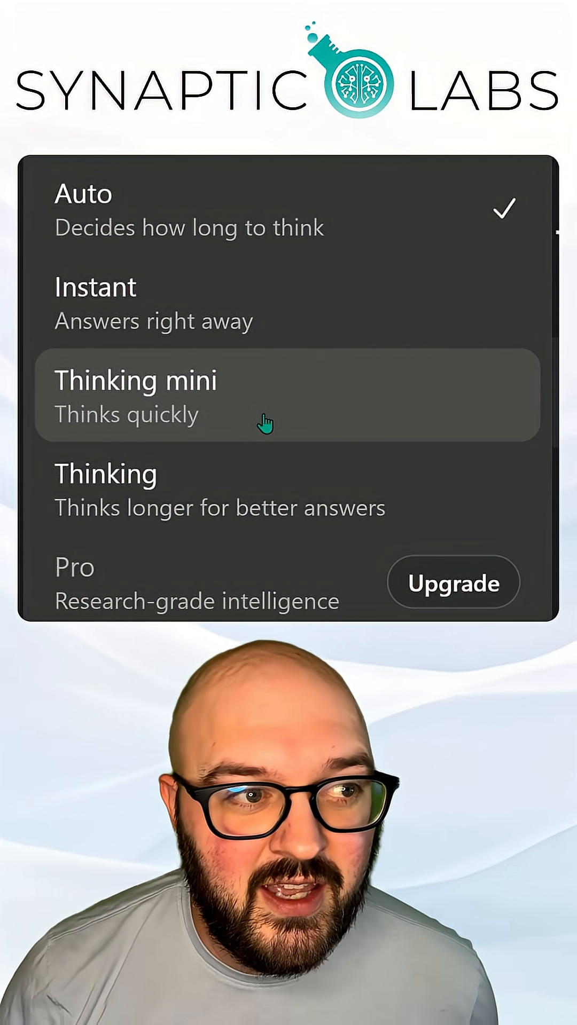
scroll(down, 3)
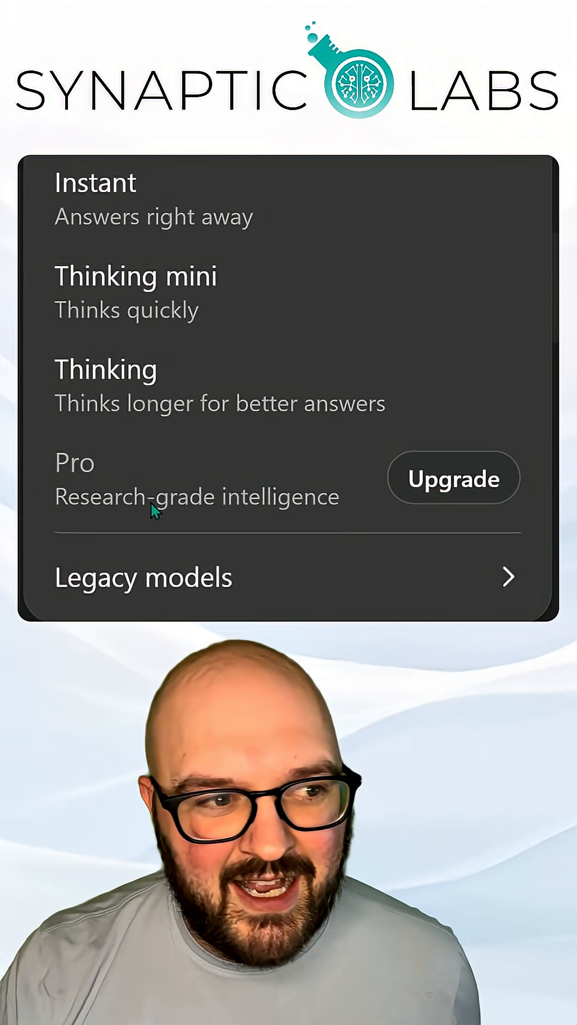
mouse_move(452, 478)
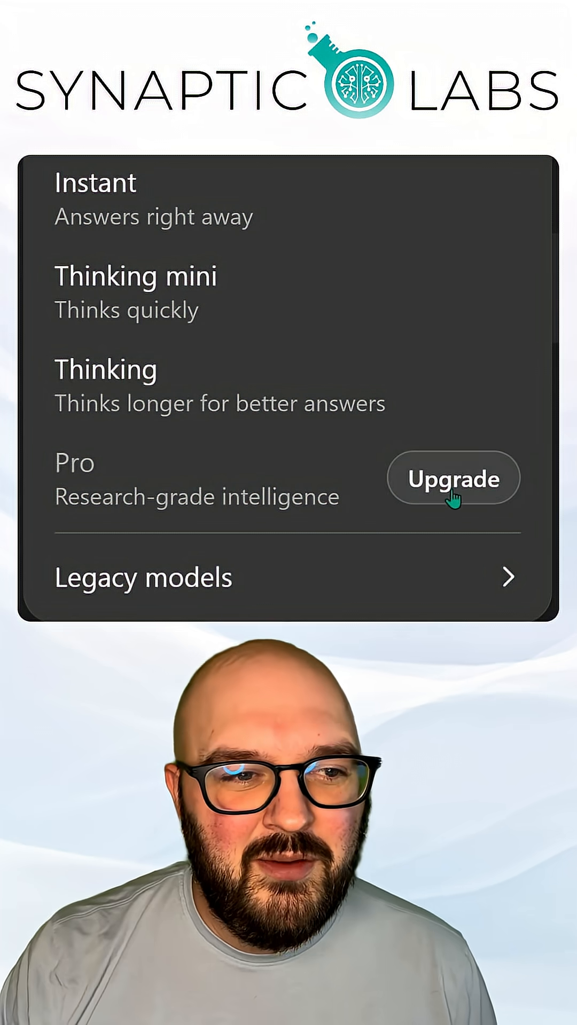
mouse_move(295, 481)
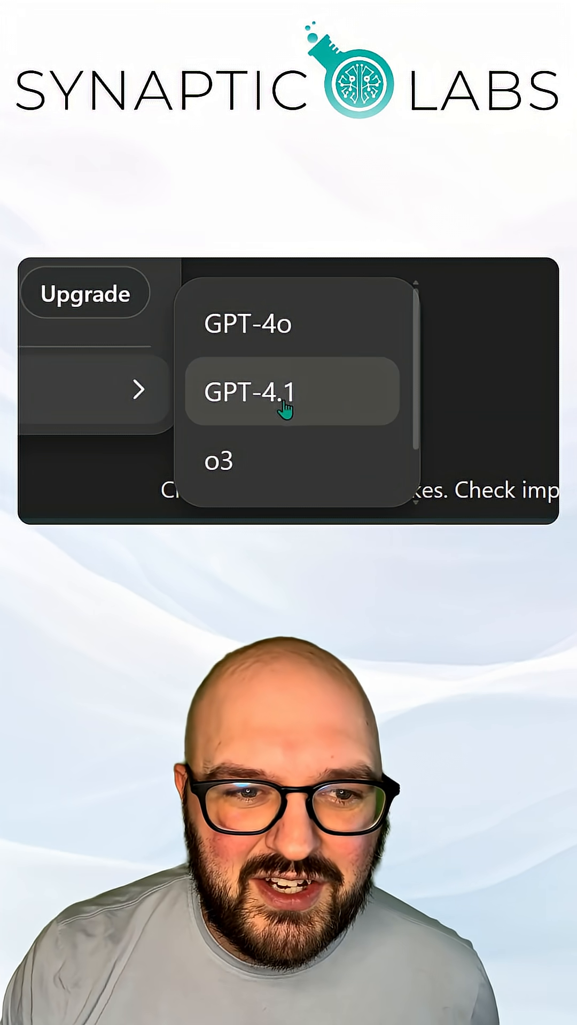
mouse_move(314, 334)
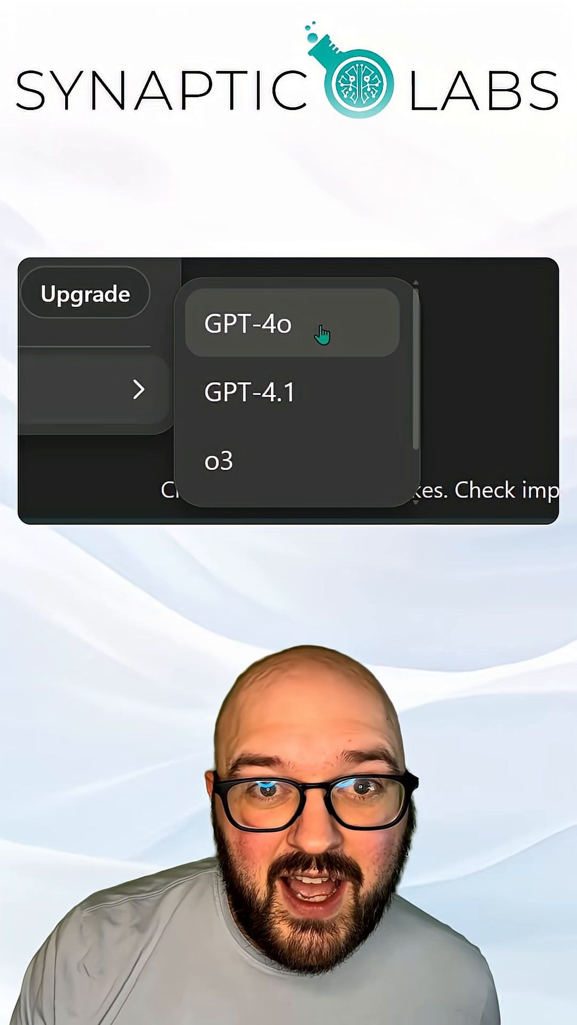
mouse_move(317, 412)
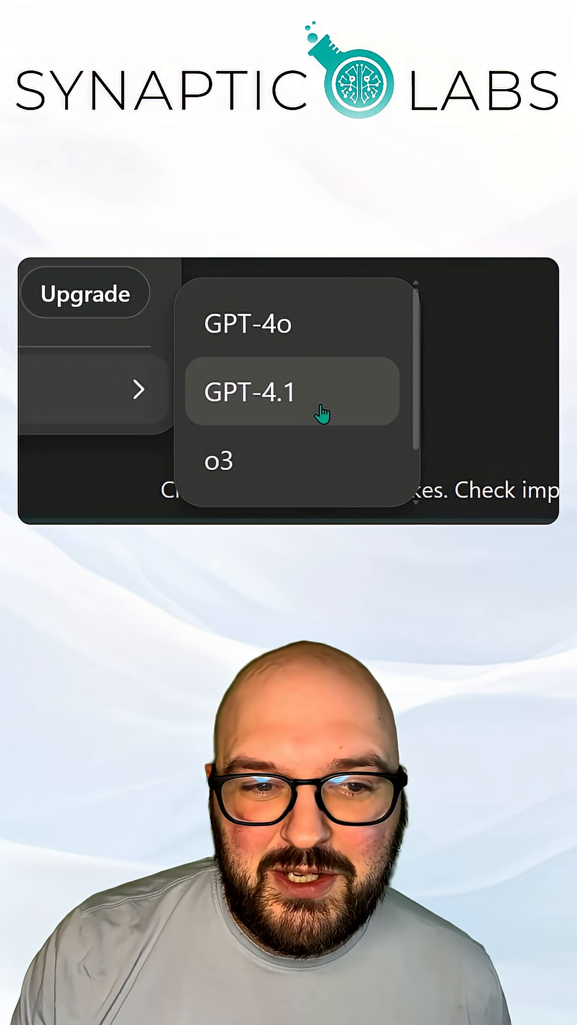
Expand Legacy models to show GPT-4o, GPT-4.1, o3 and o4-mini without switching.
scroll(down, 3)
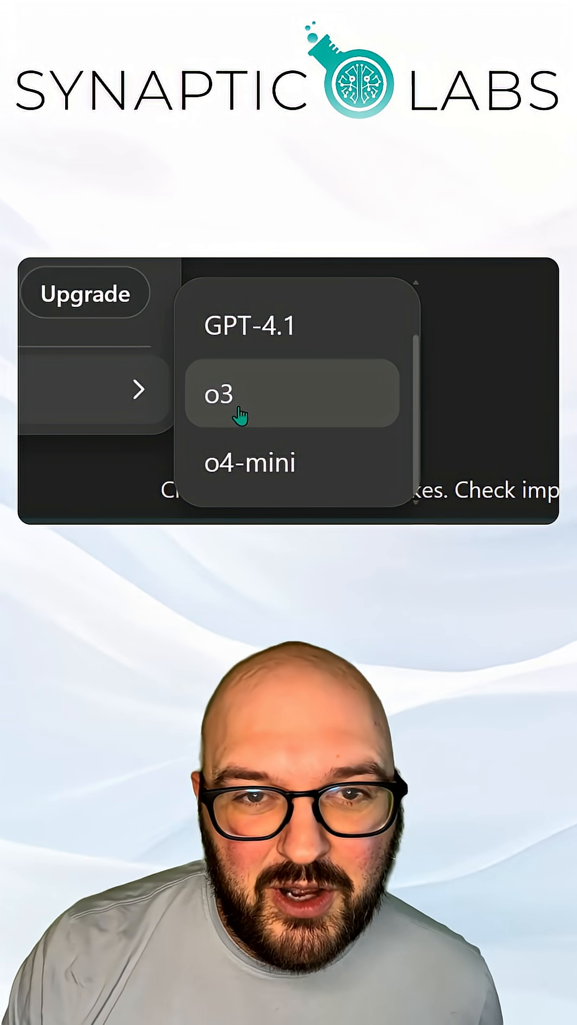
mouse_move(261, 464)
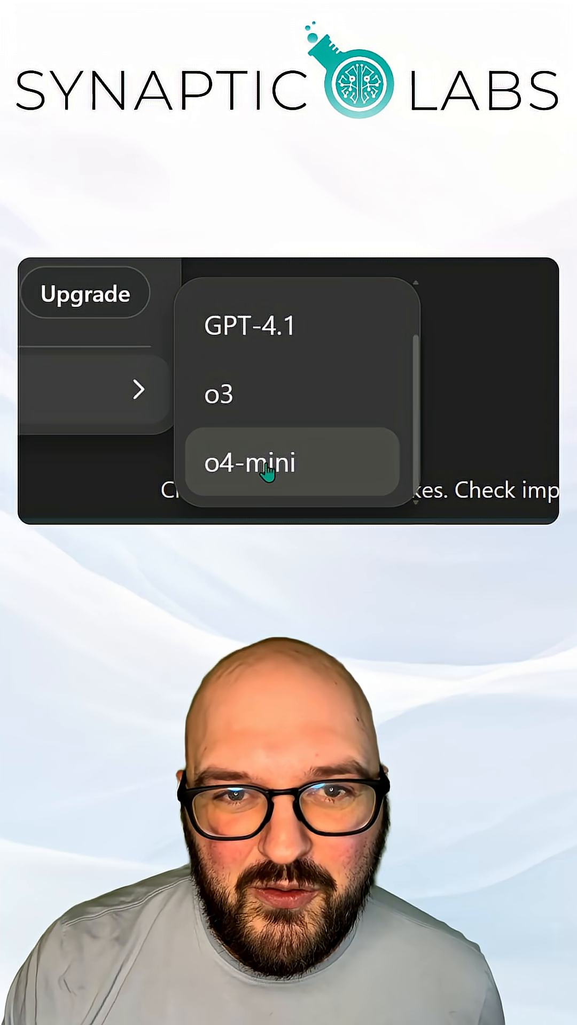